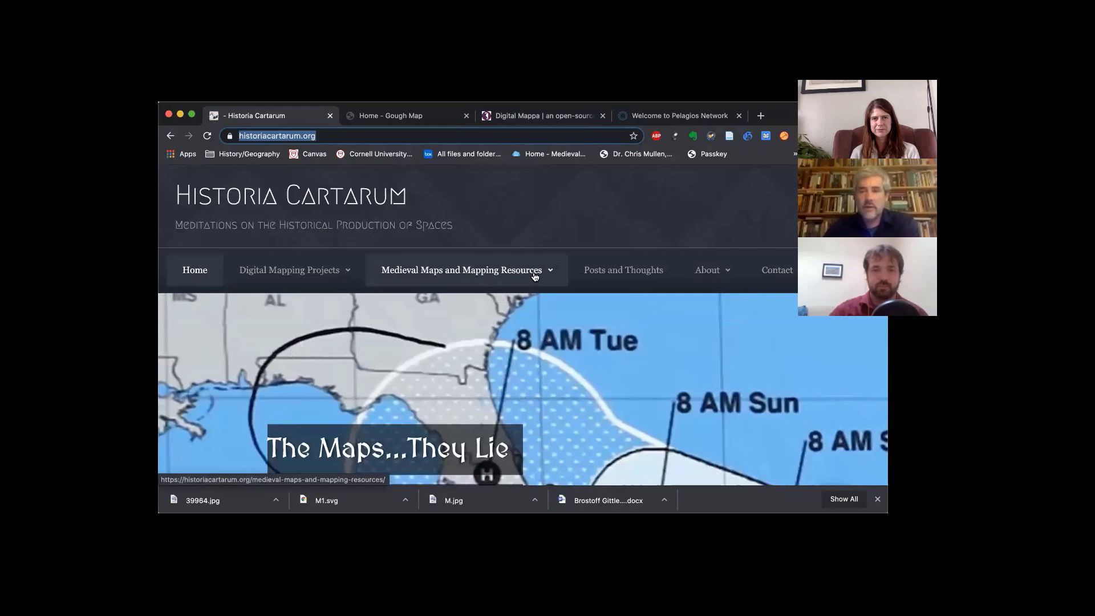
- Navigate via the Medieval Maps and Mapping Resources menu to its Resources Main Page
left_click(462, 270)
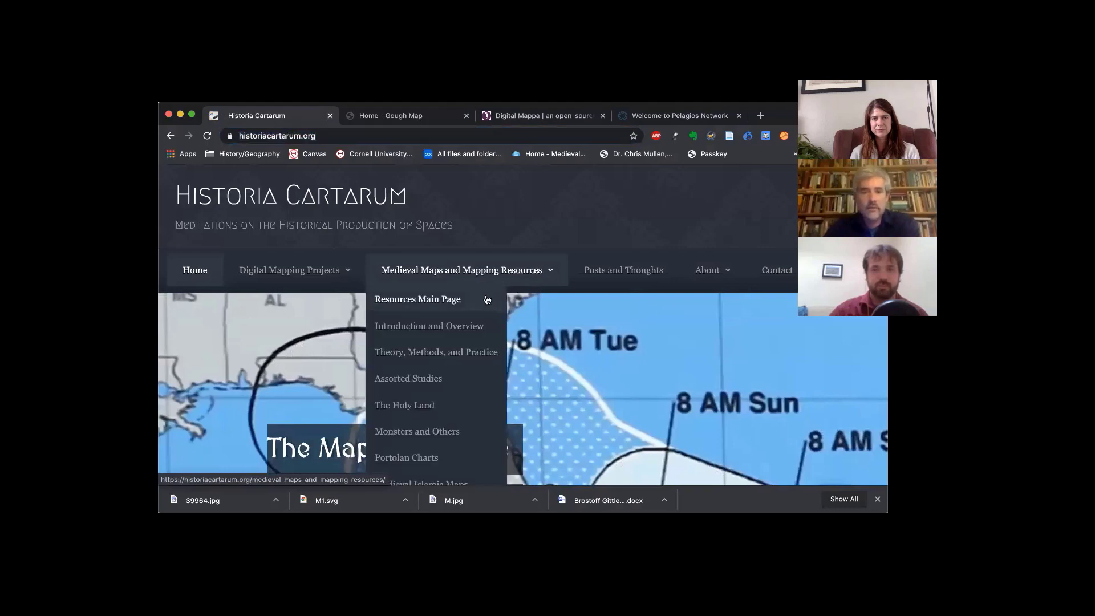
left_click(417, 299)
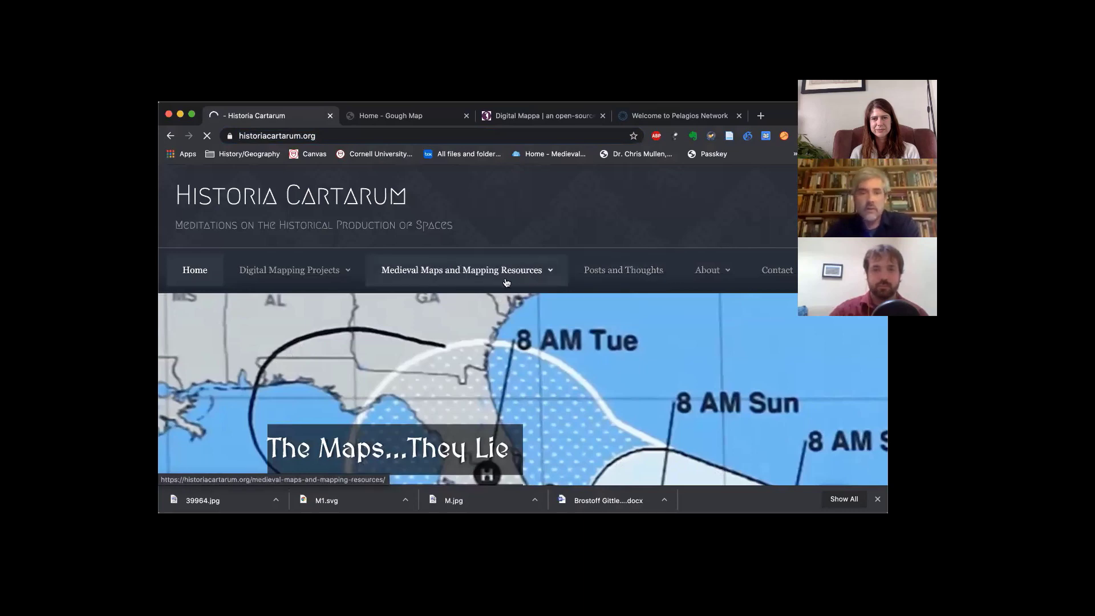
left_click(461, 270)
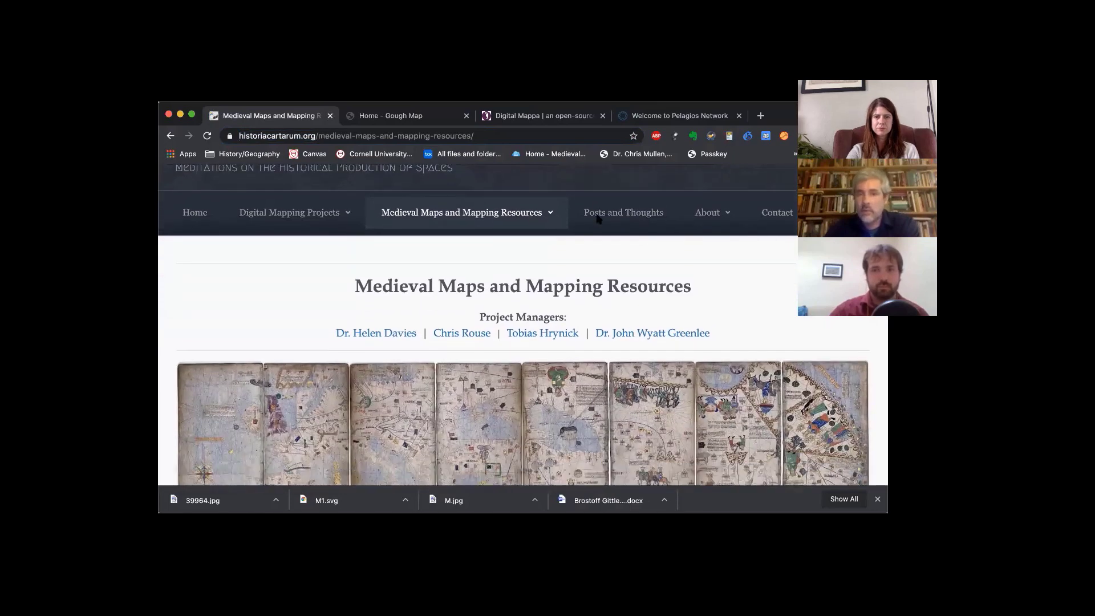
scroll("down", 3)
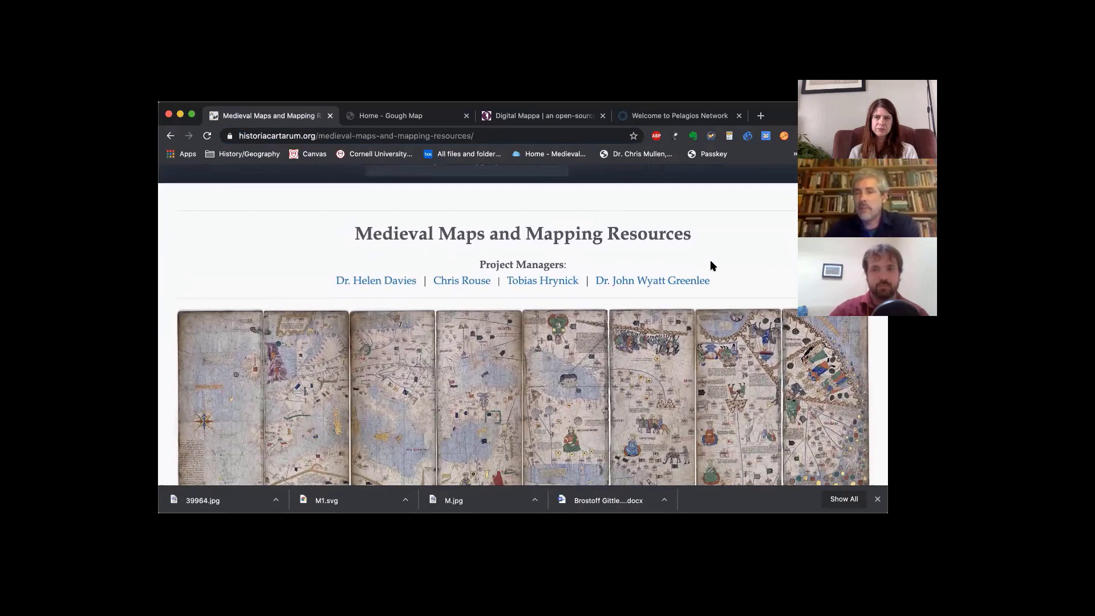
scroll("down", 3)
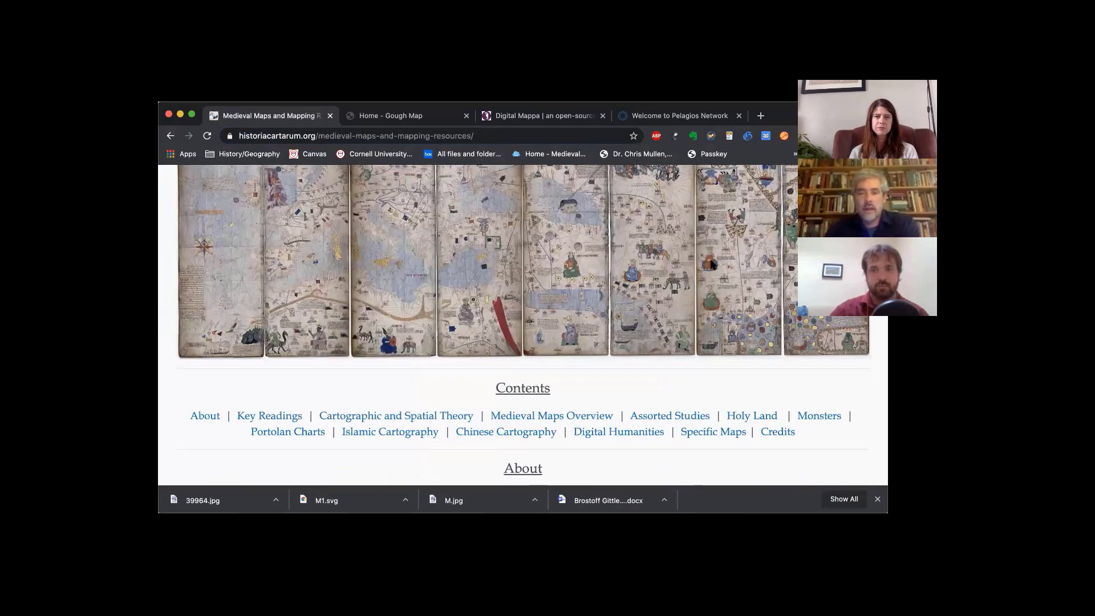
scroll("down", 3)
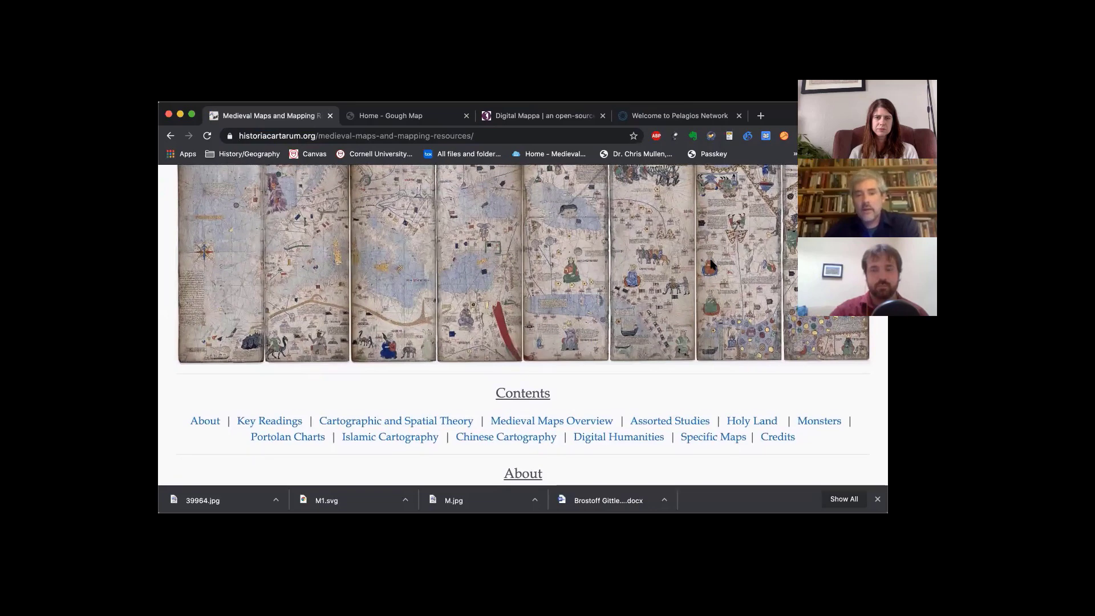
scroll("down", 3)
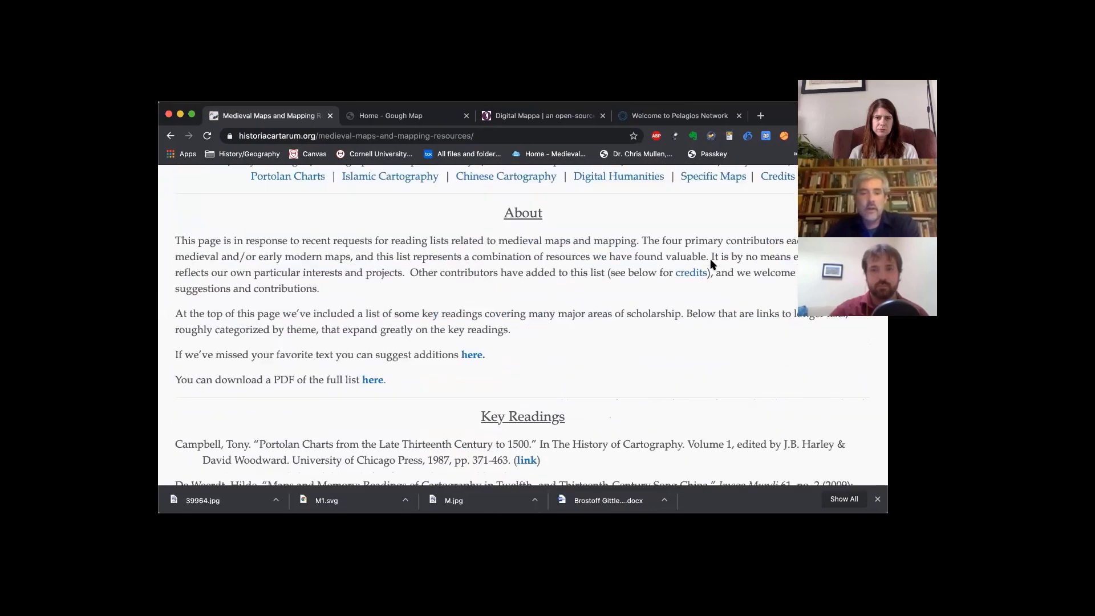
scroll("down", 3)
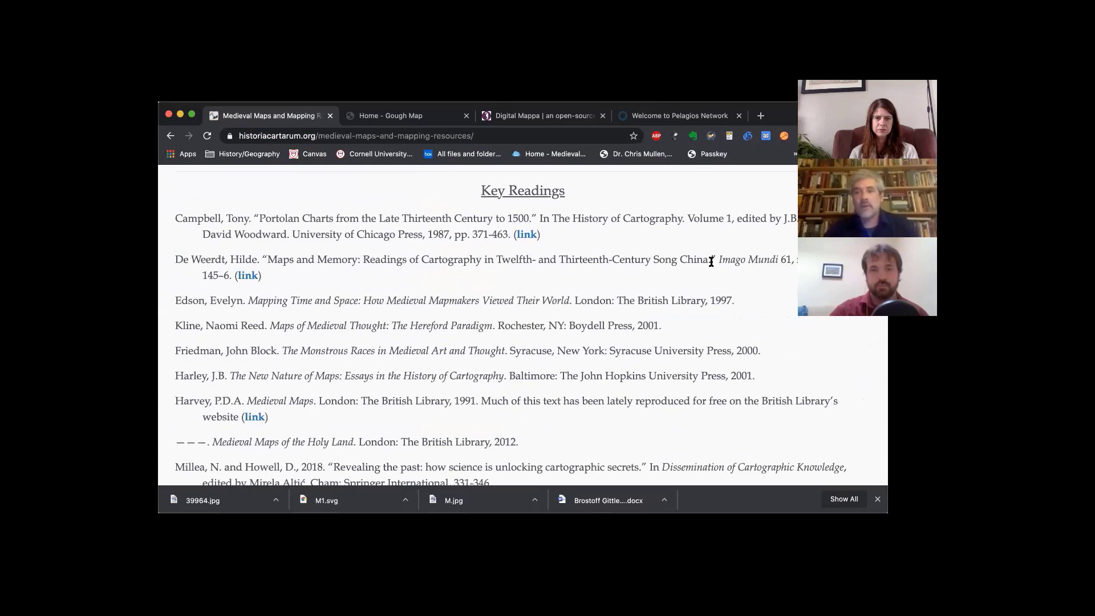
scroll("down", 3)
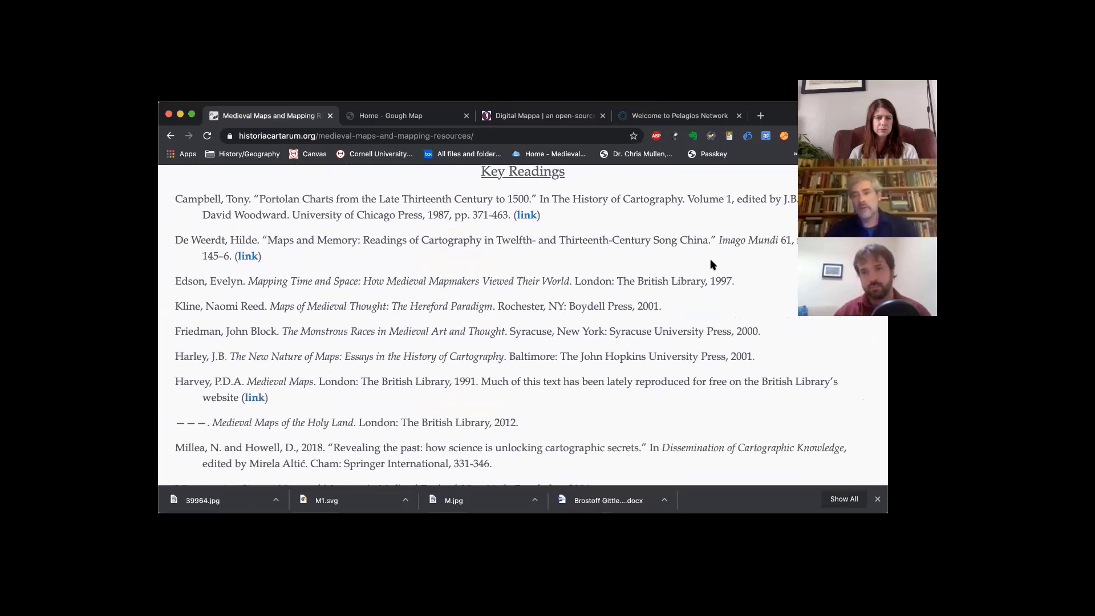
scroll("down", 3)
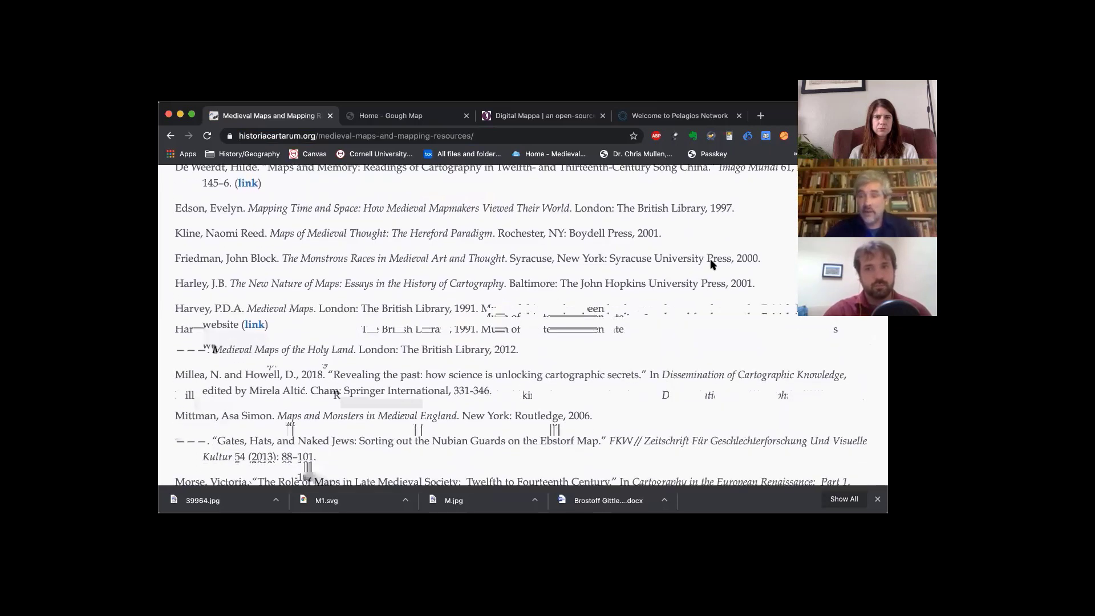
scroll("down", 3)
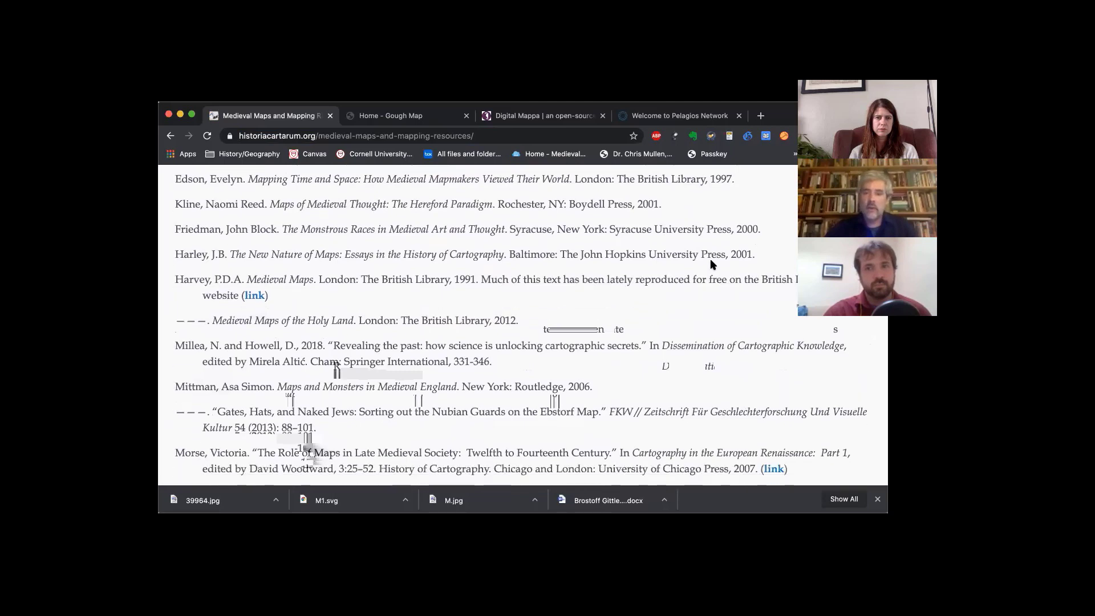
scroll("down", 3)
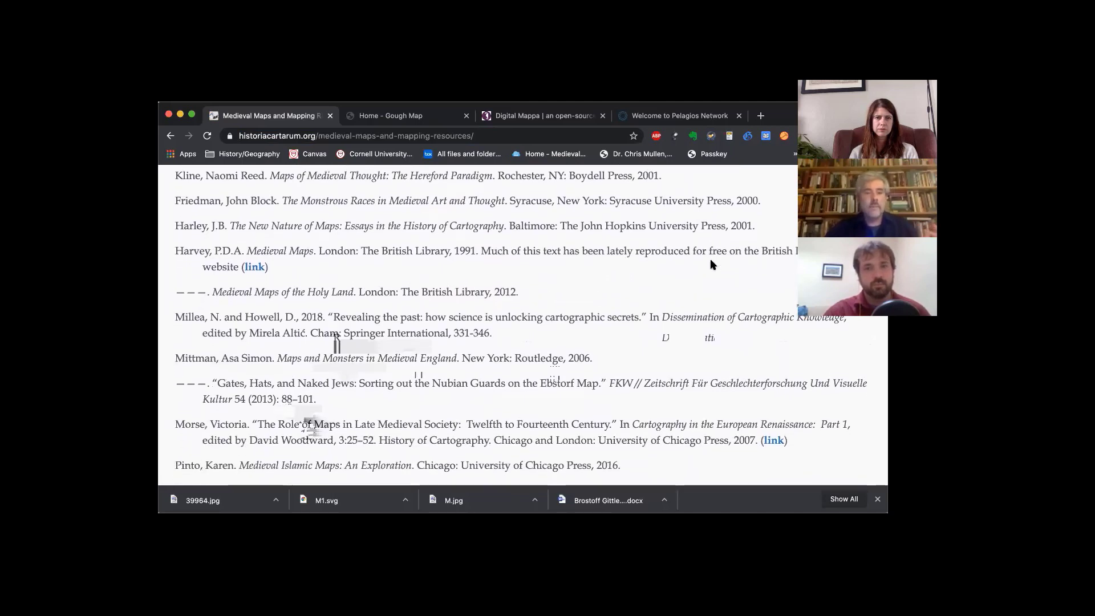
scroll("down", 3)
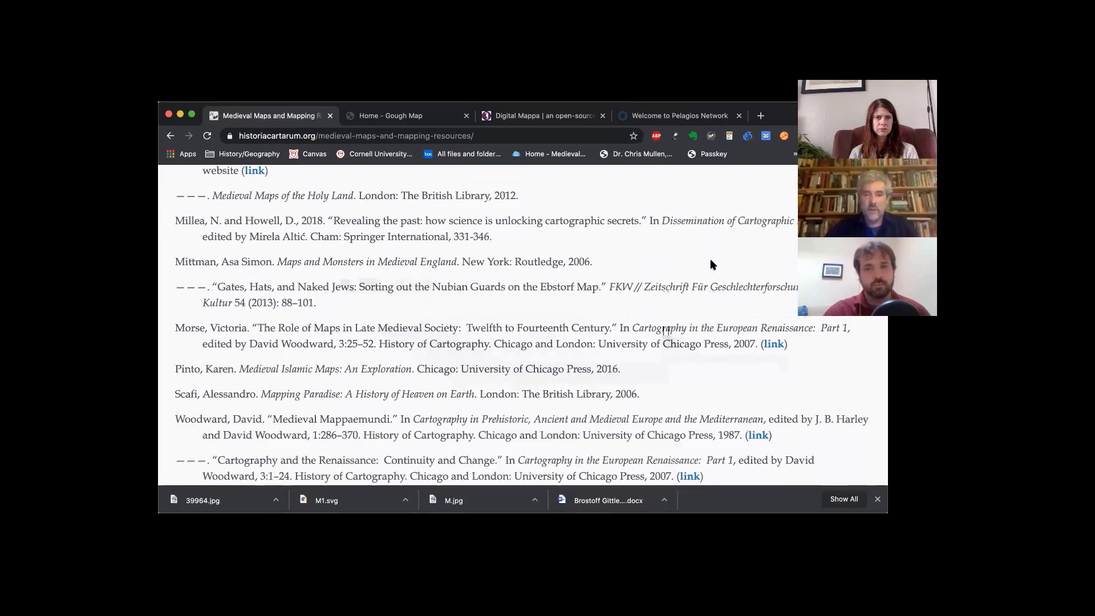
scroll("down", 3)
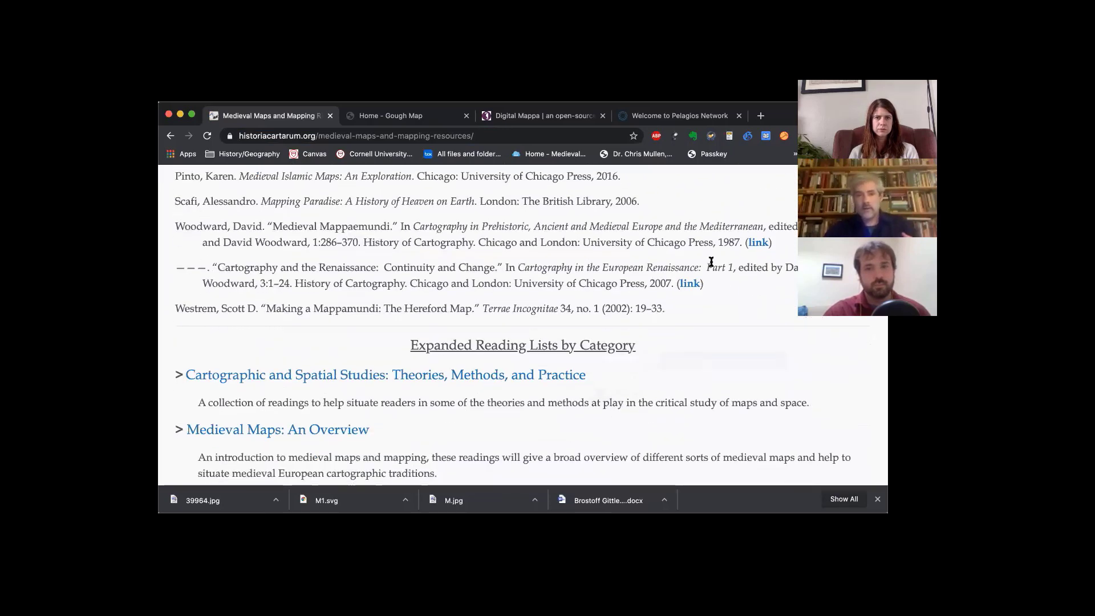
scroll("down", 3)
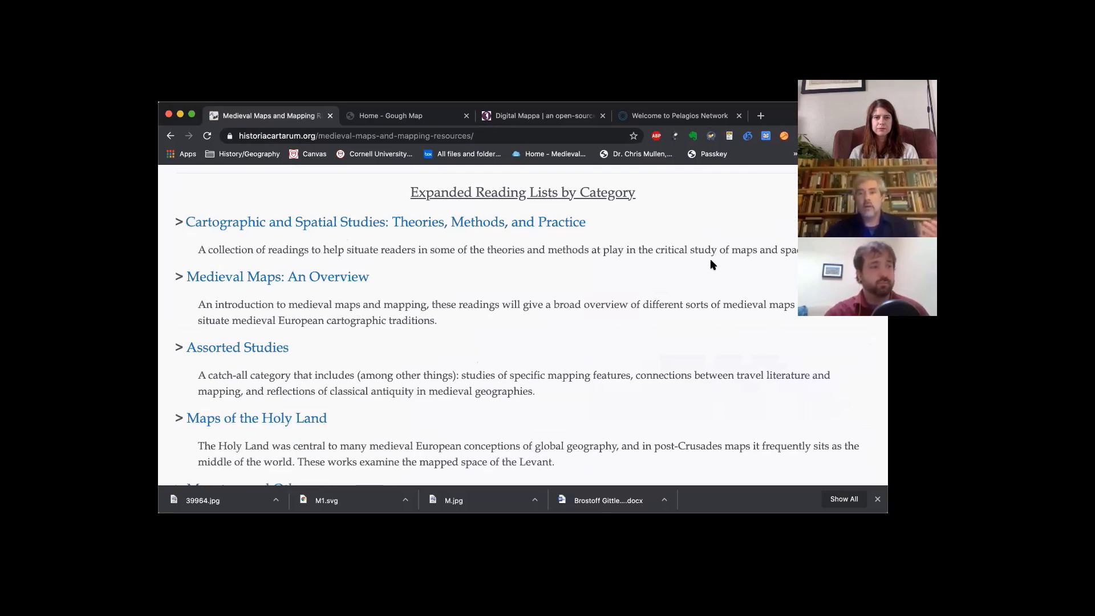
scroll("down", 3)
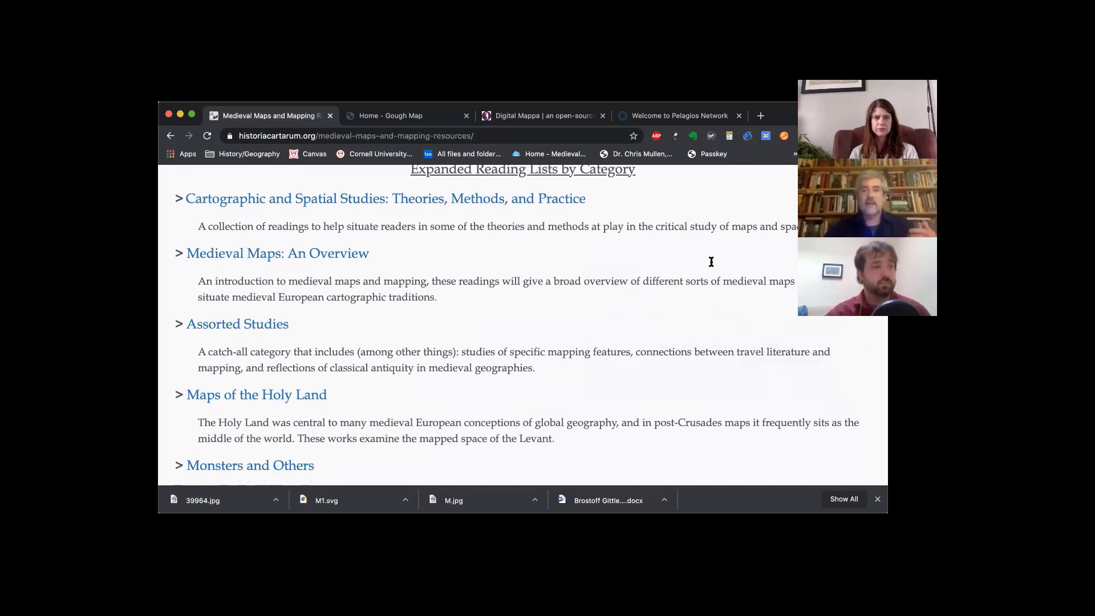
scroll("down", 3)
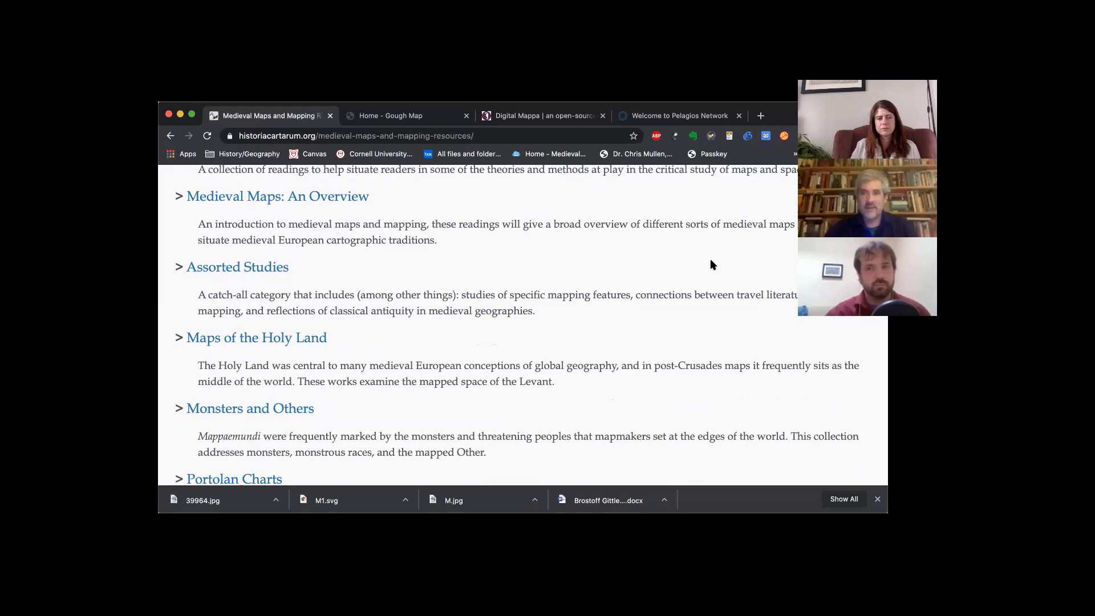
scroll("down", 3)
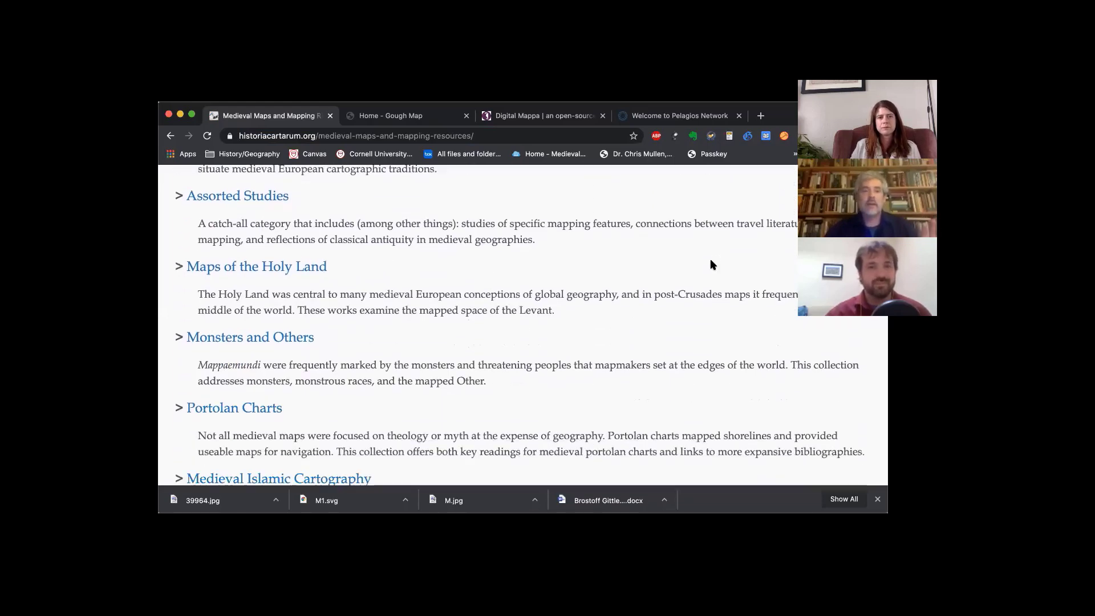
scroll("down", 3)
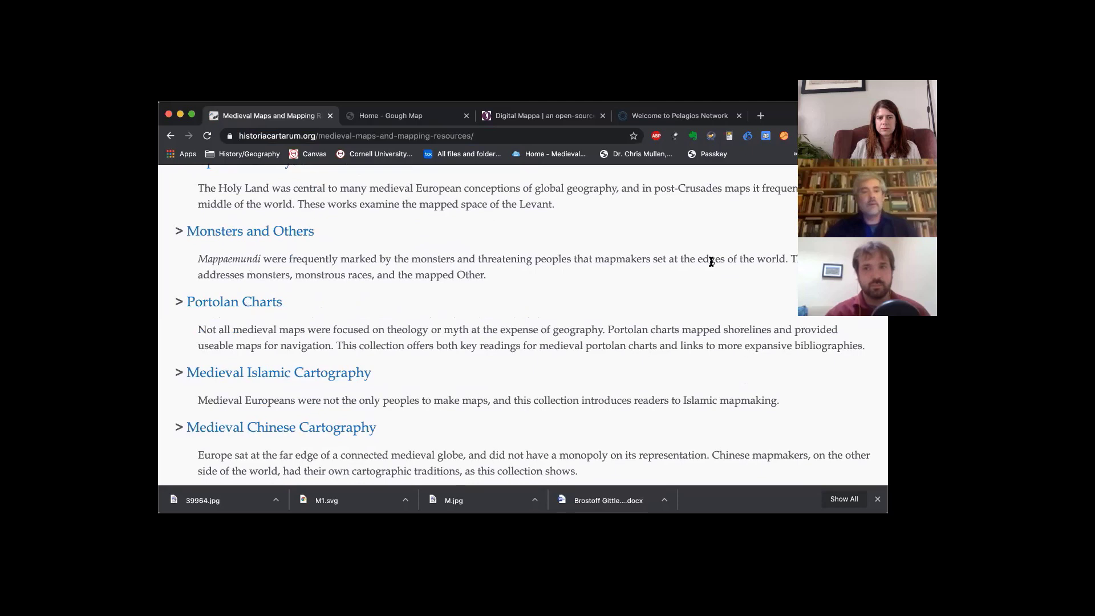
scroll("down", 3)
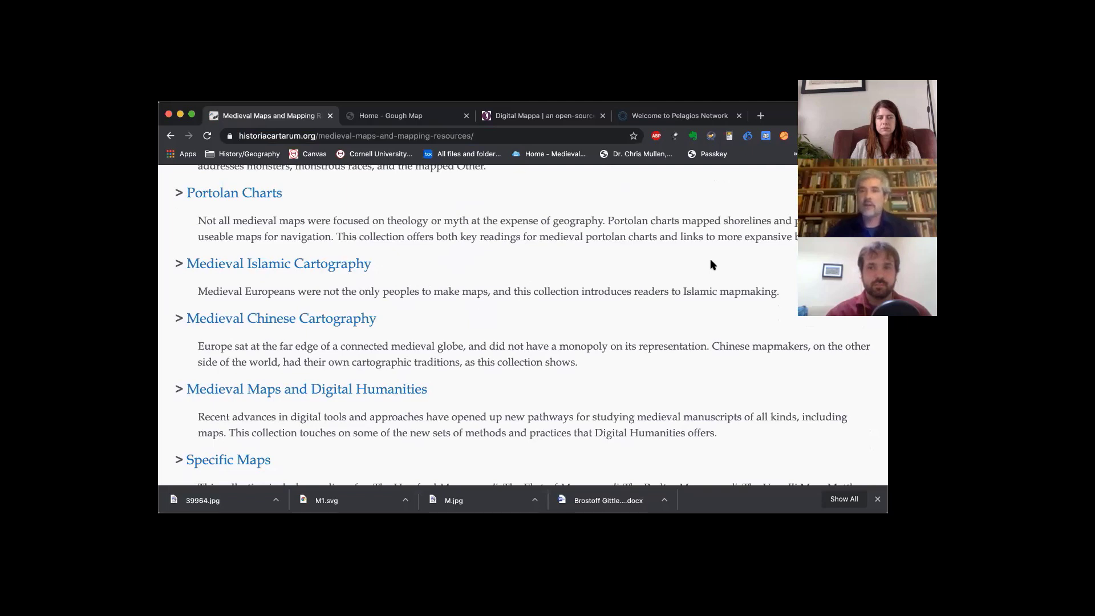
scroll("down", 3)
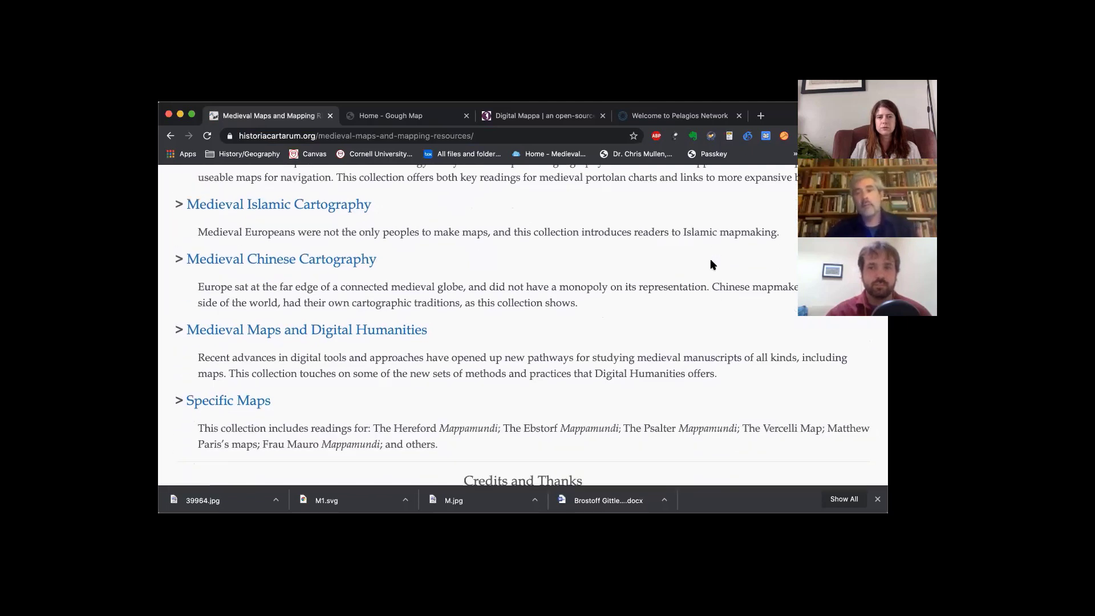
scroll("down", 3)
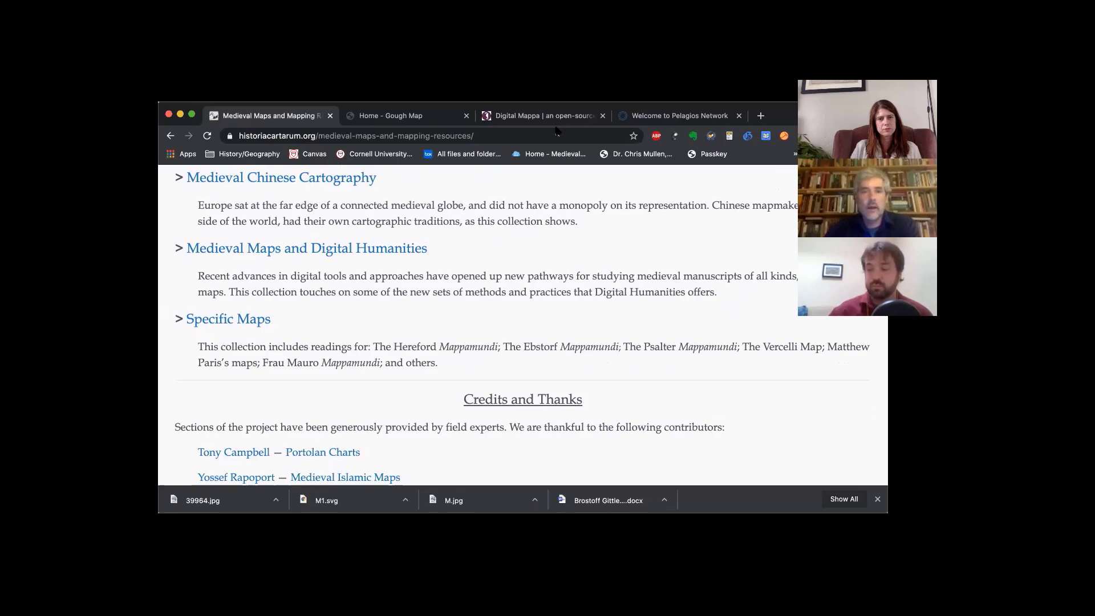
- Scroll through the Specific Maps collection and Credits and Thanks section, then back toward the top
scroll("down", 3)
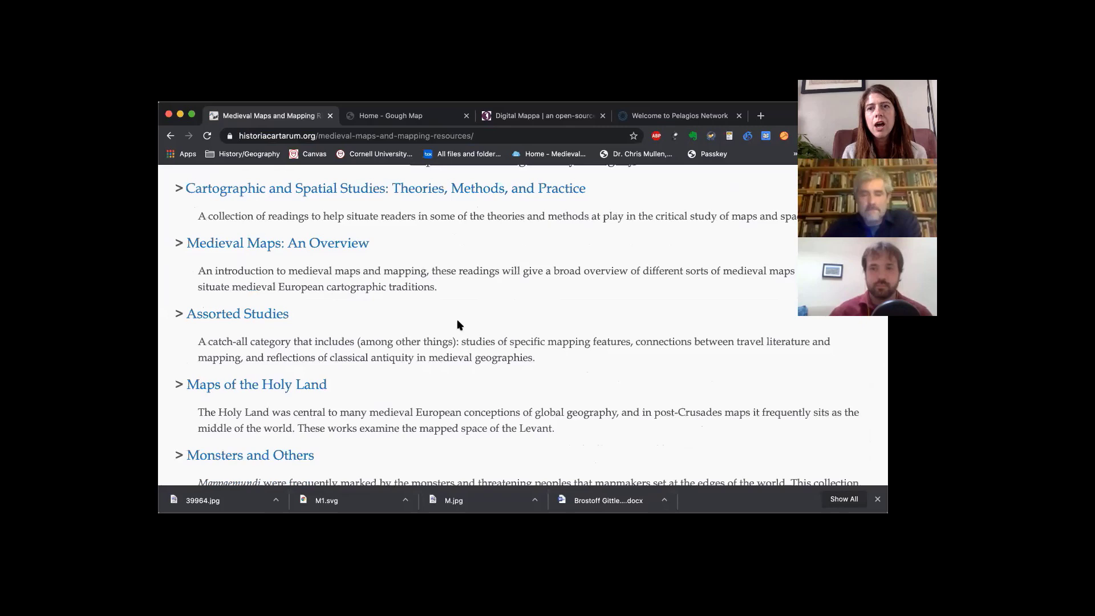
scroll("down", 3)
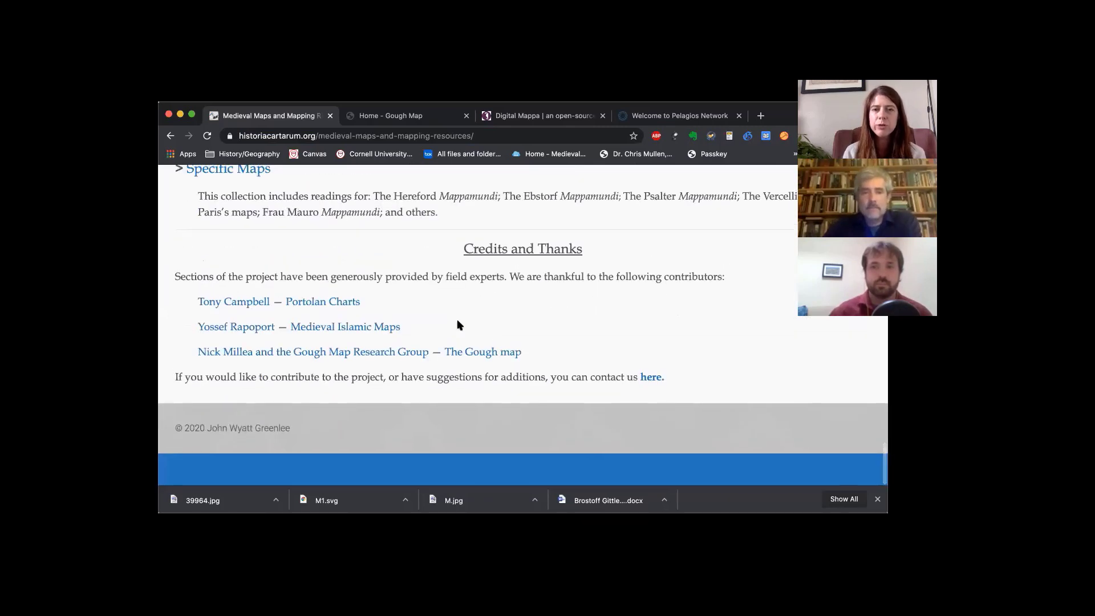
mouse_move(594, 303)
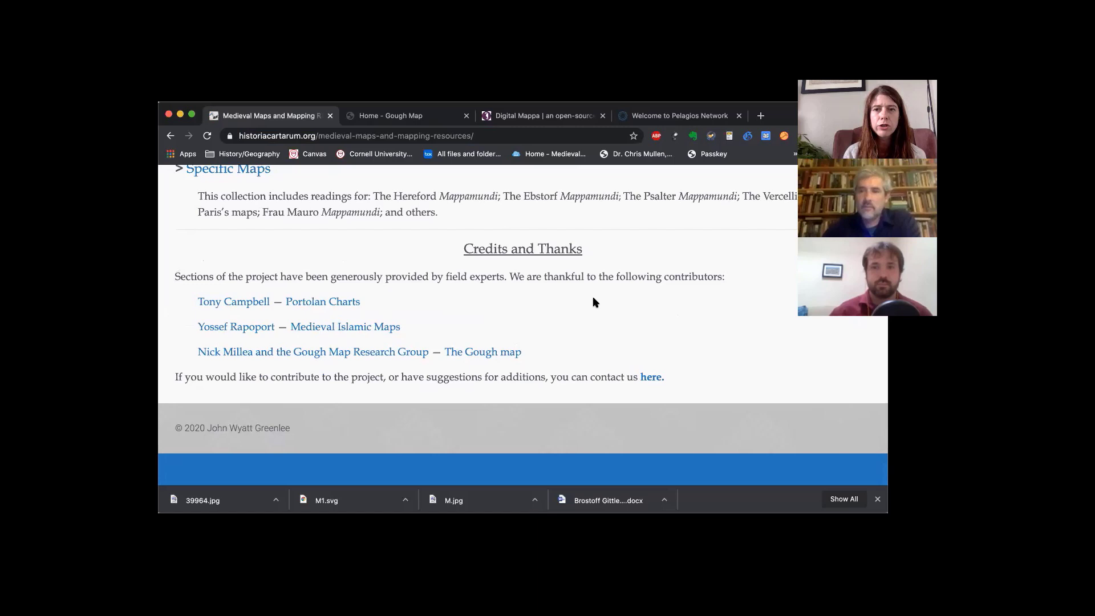
mouse_move(605, 305)
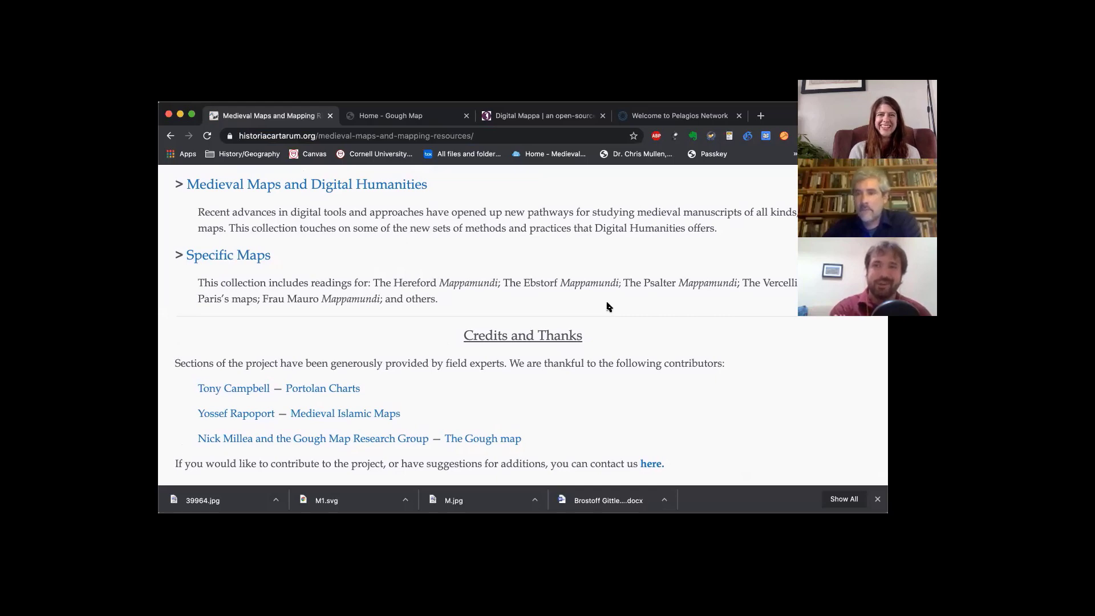
scroll("up", 3)
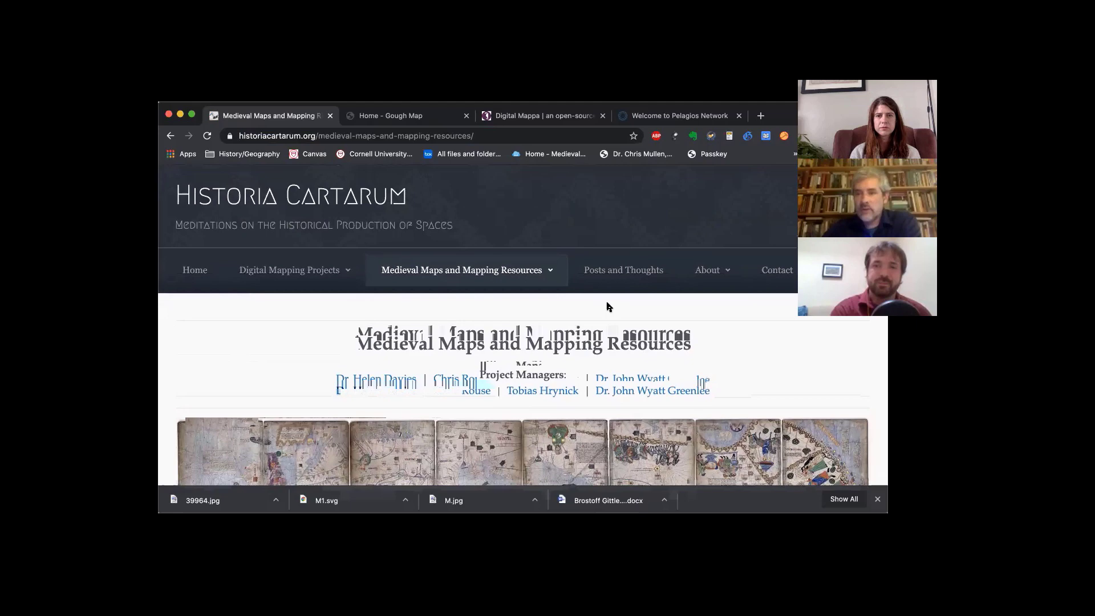
mouse_move(510, 218)
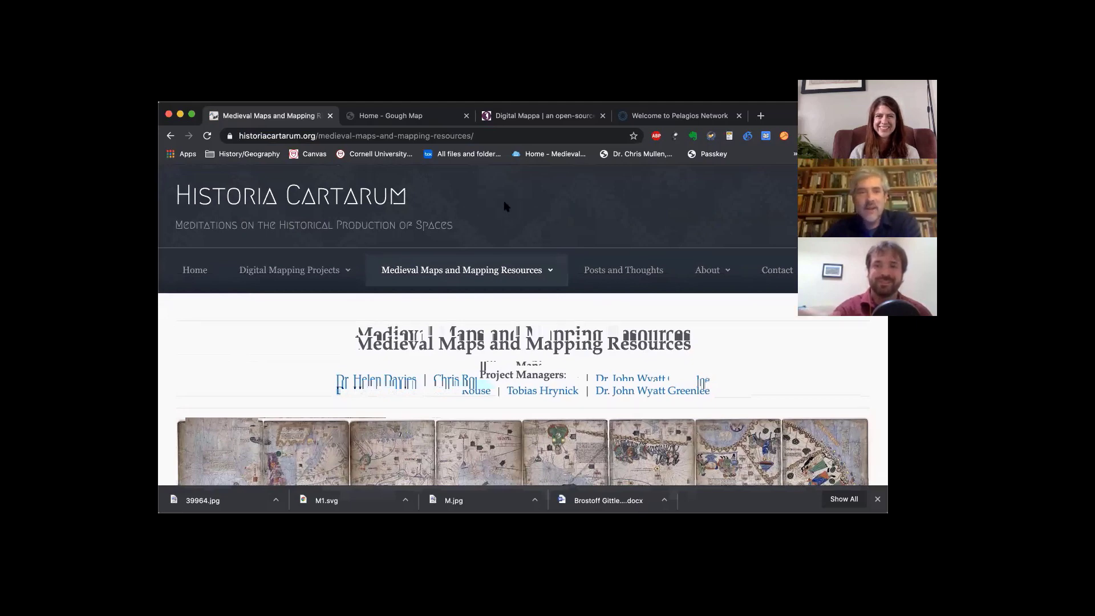
mouse_move(289, 269)
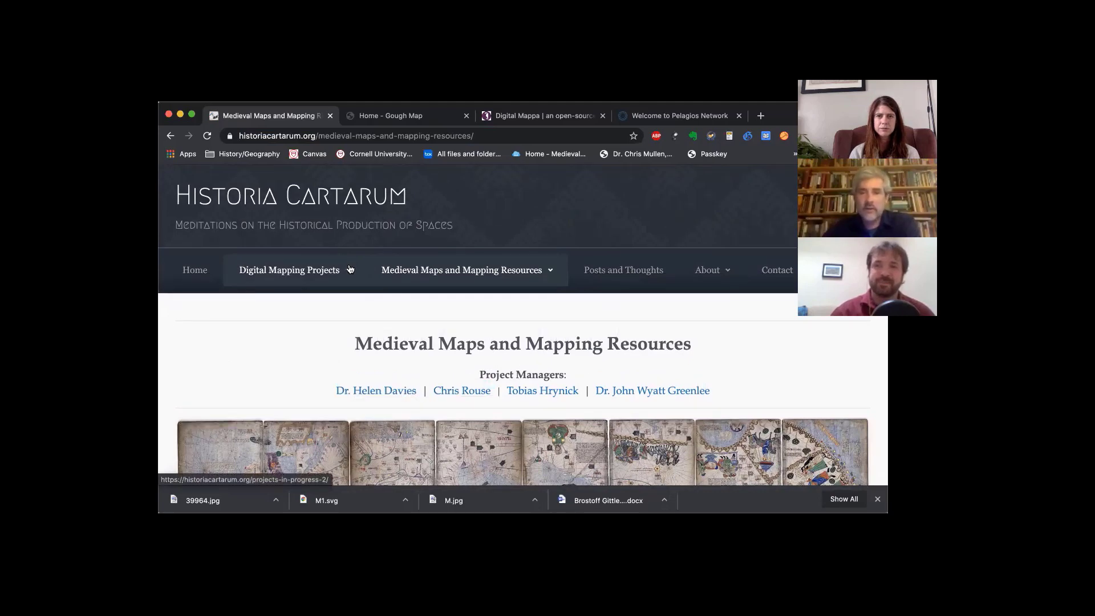
- Choose Matthew Paris Annotated Map from the Digital Mapping Projects menu
left_click(289, 270)
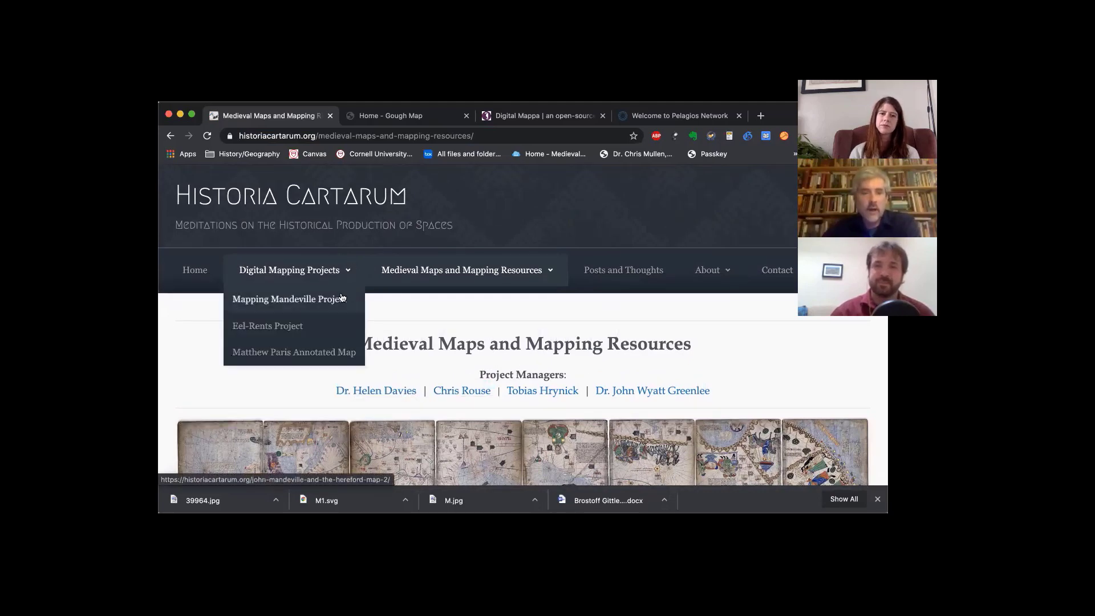
mouse_move(293, 352)
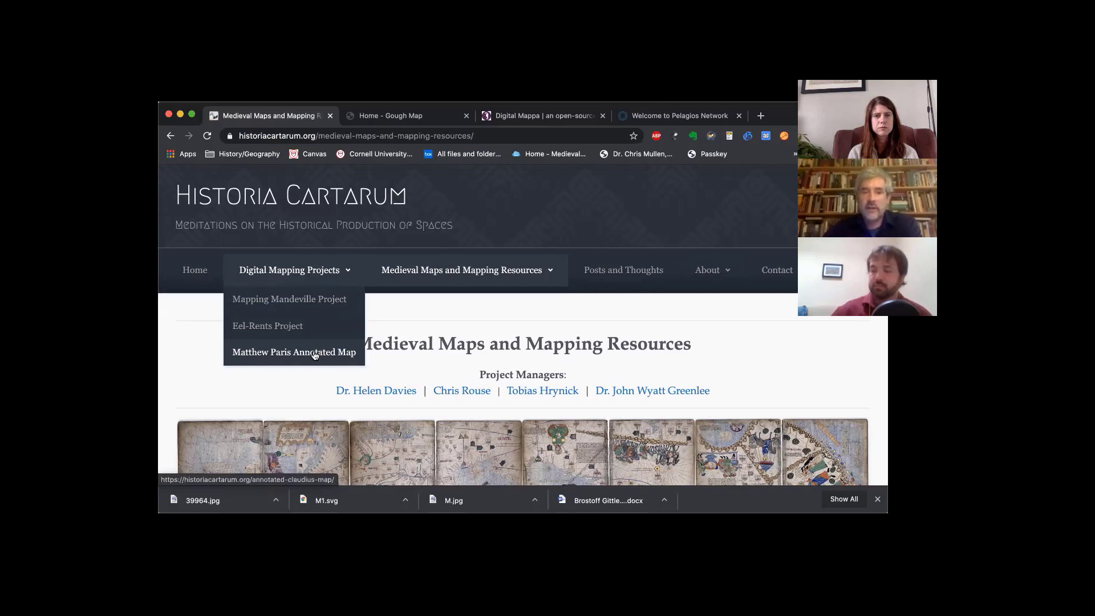
left_click(293, 352)
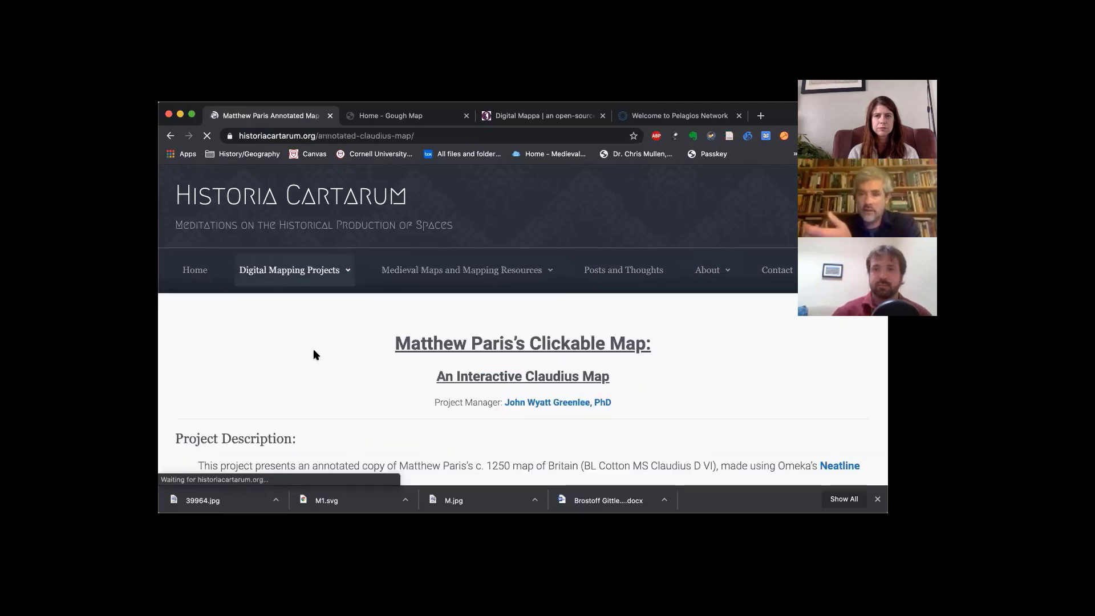
mouse_move(618, 410)
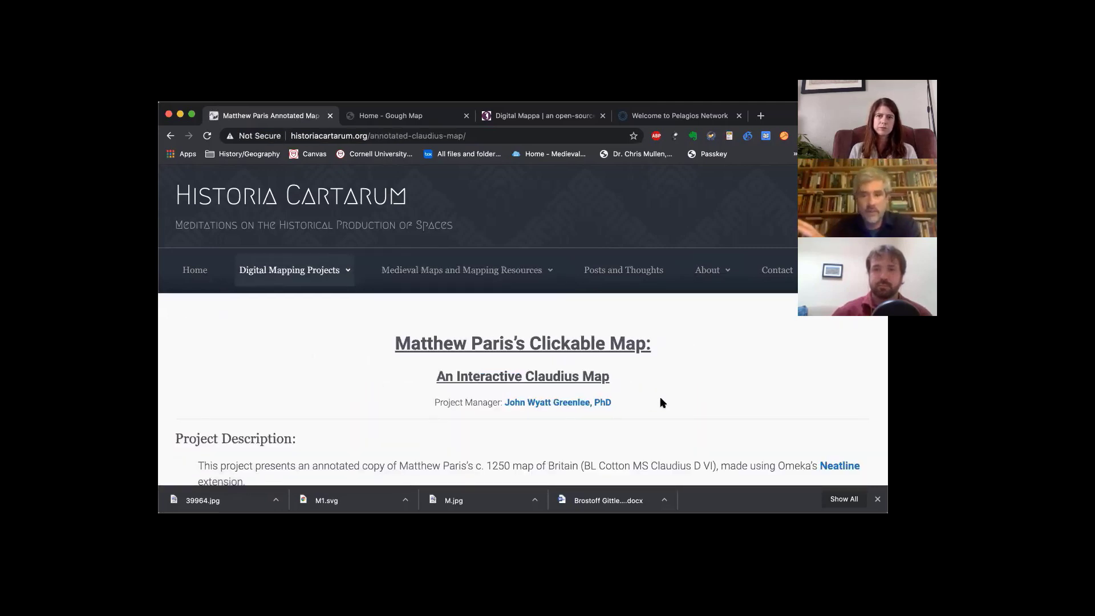
- Scroll past the project description to the embedded Neatline map of Britain showing Durham
scroll("down", 3)
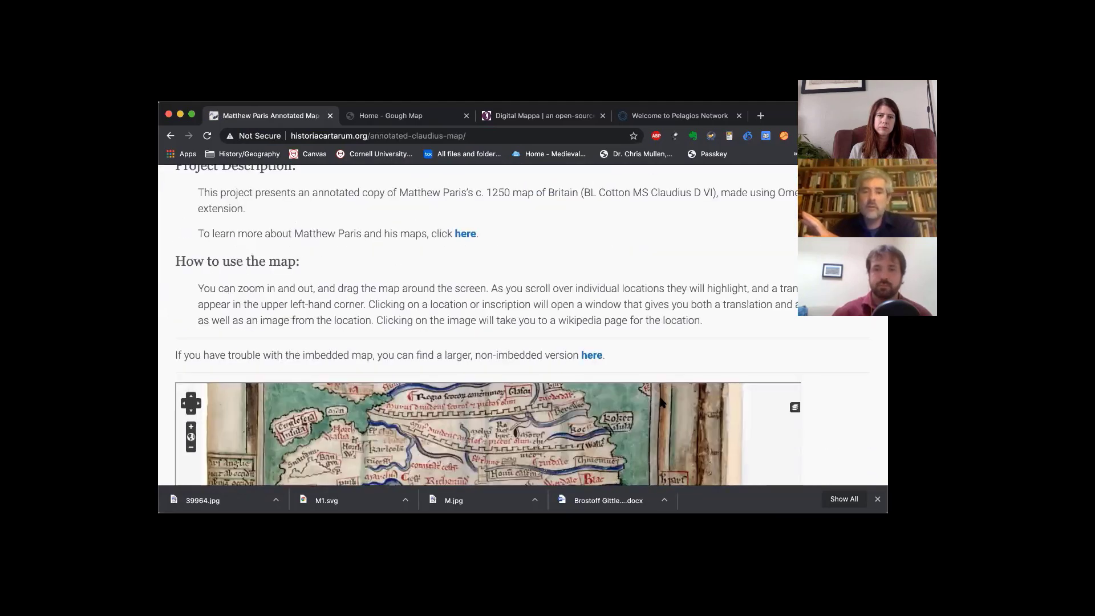
scroll("down", 3)
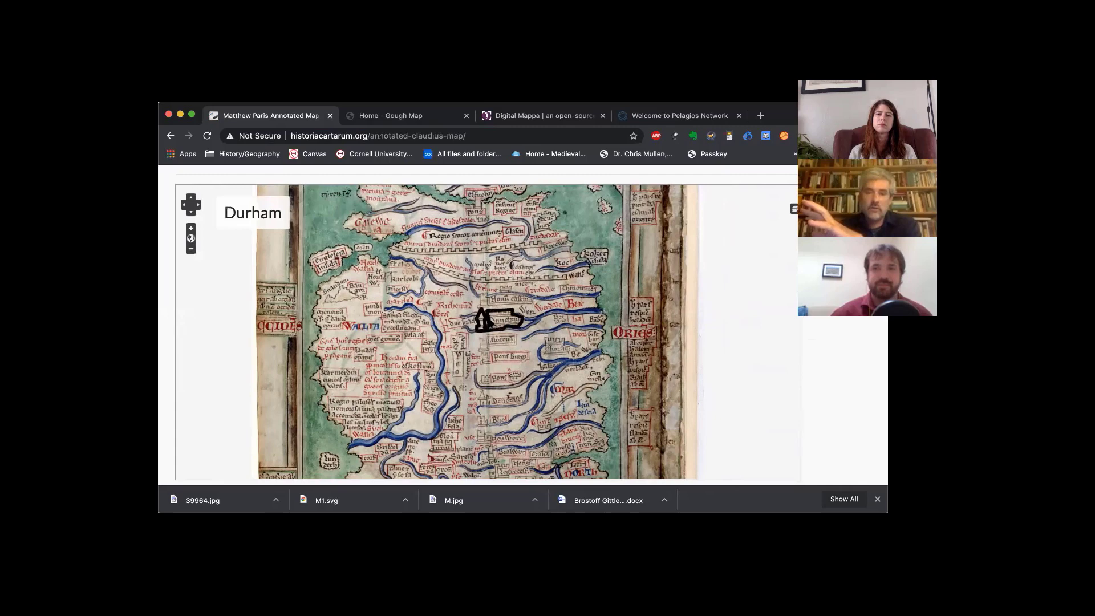
mouse_move(491, 324)
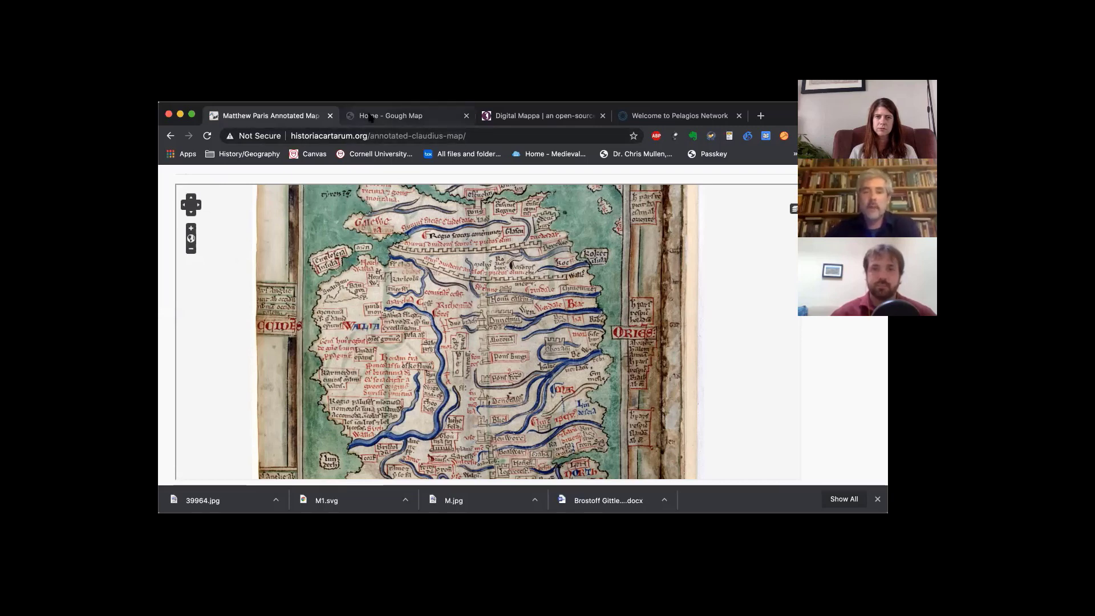
mouse_move(401, 115)
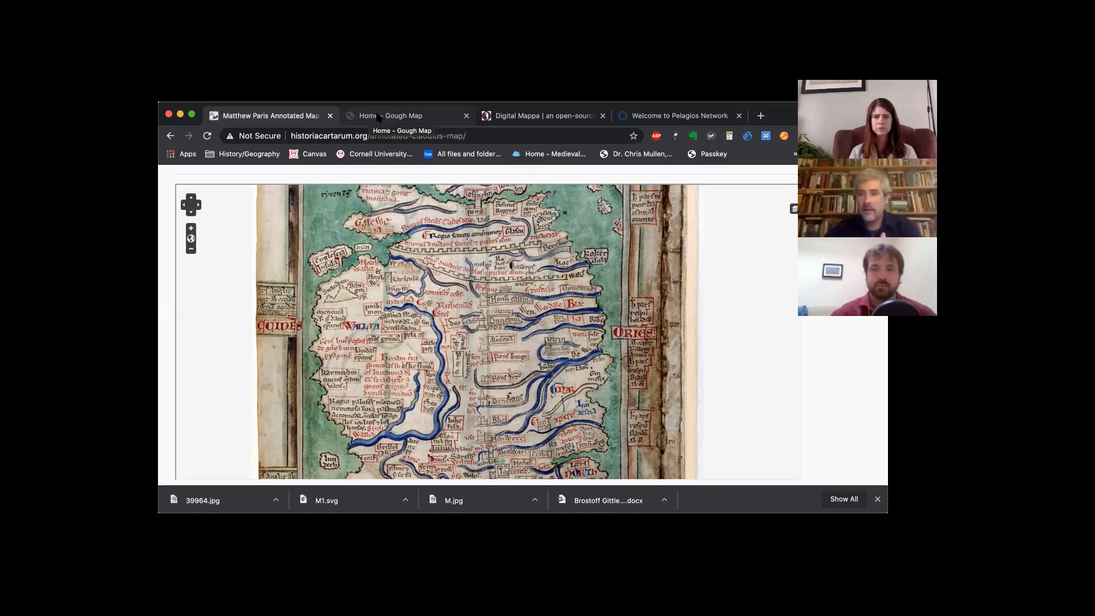
- Switch to the Gough Map of Great Britain home page
left_click(390, 115)
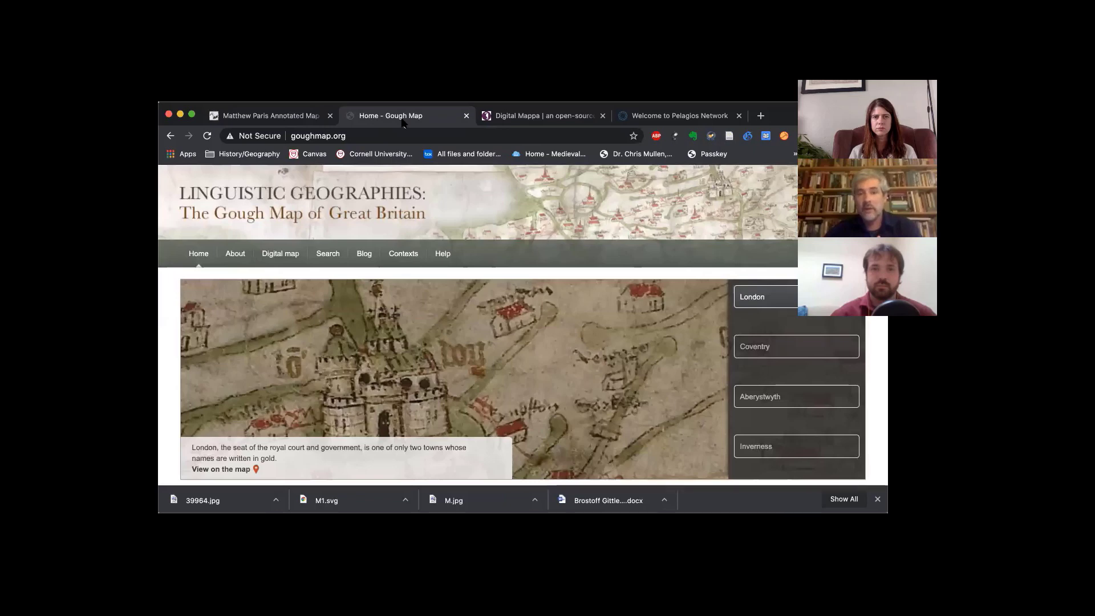
mouse_move(628, 231)
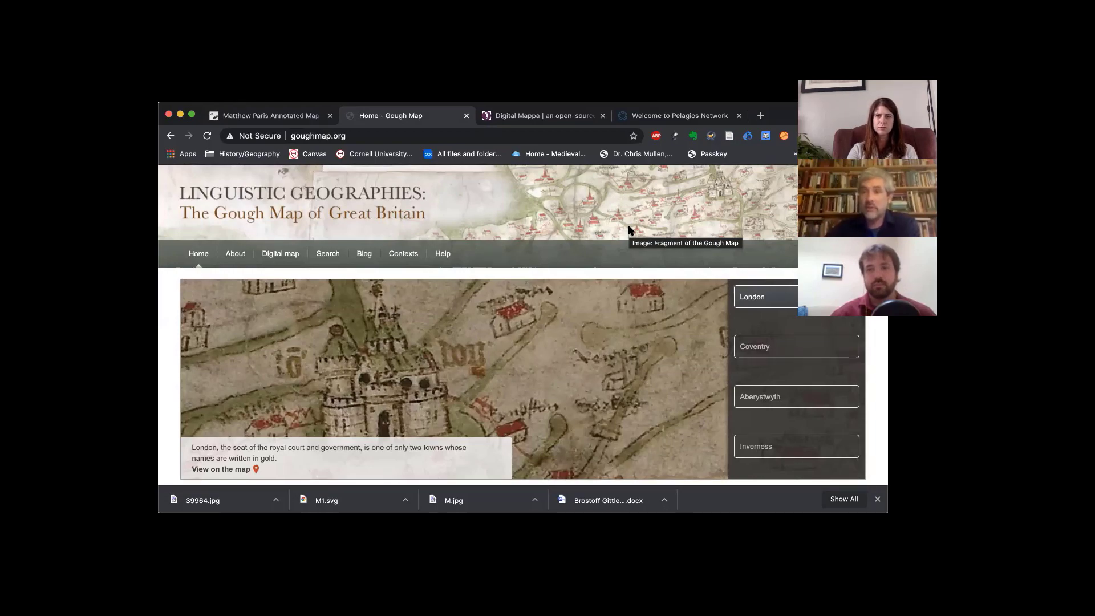
- Switch to the Digital Mappa home page describing its open-source scholarly workspaces
left_click(541, 115)
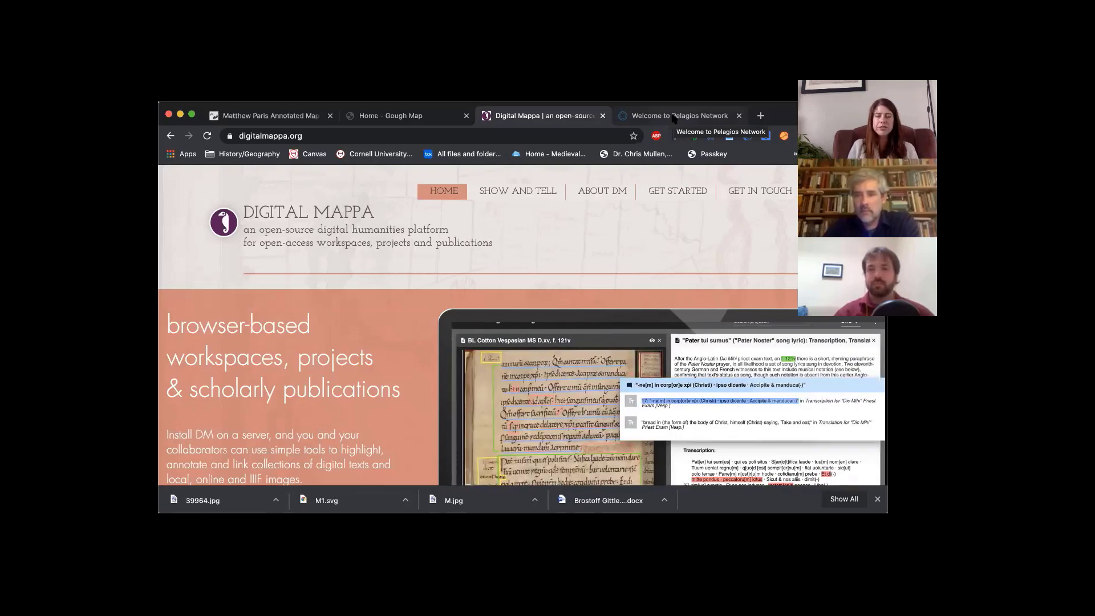
- Switch to the Pelagios Network home page and scroll to its featured project tiles
left_click(677, 115)
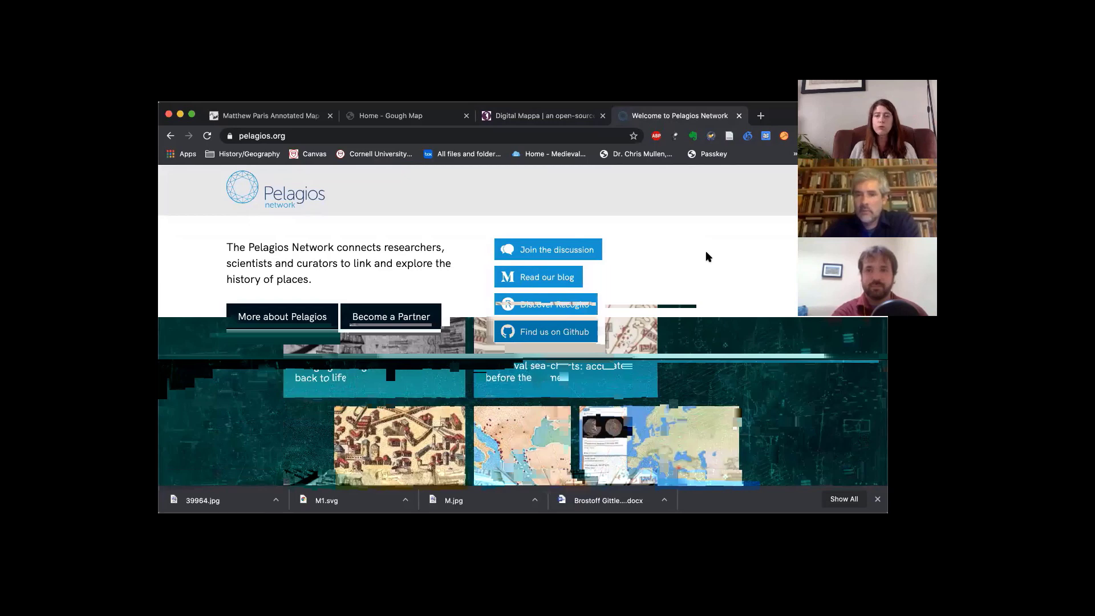
mouse_move(692, 292)
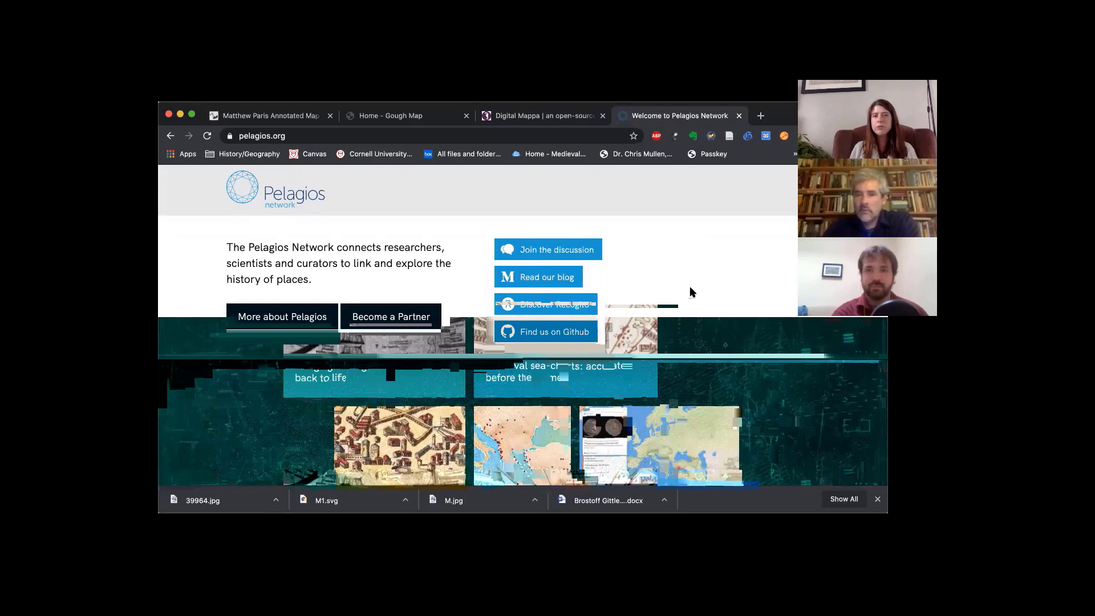
scroll("down", 3)
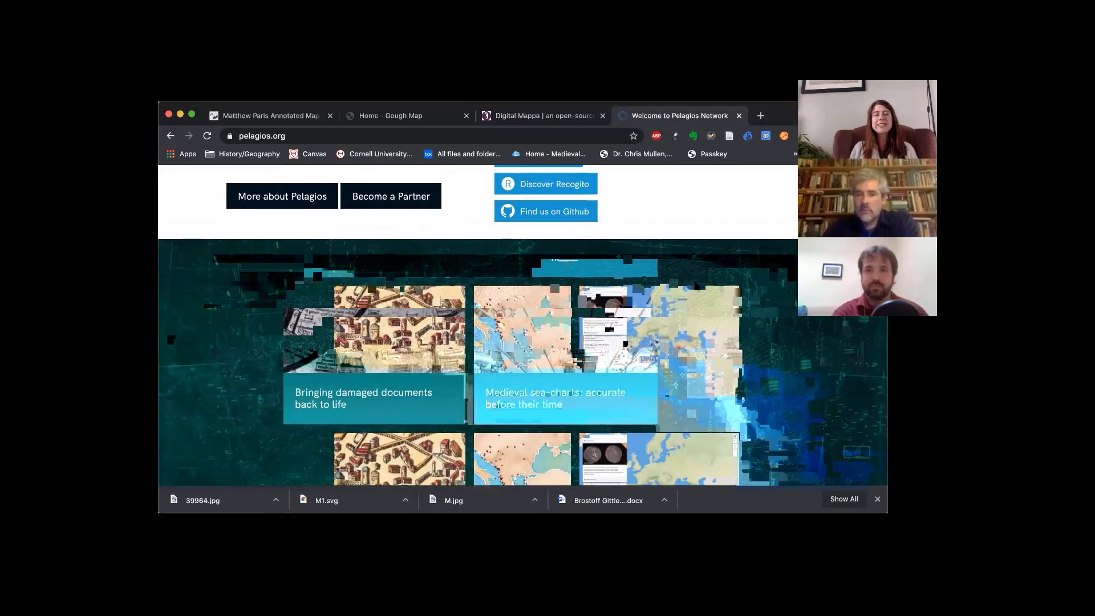
- Scroll further to the case study tiles including Medieval sea-charts and Ottoman Gazetteer
scroll("down", 3)
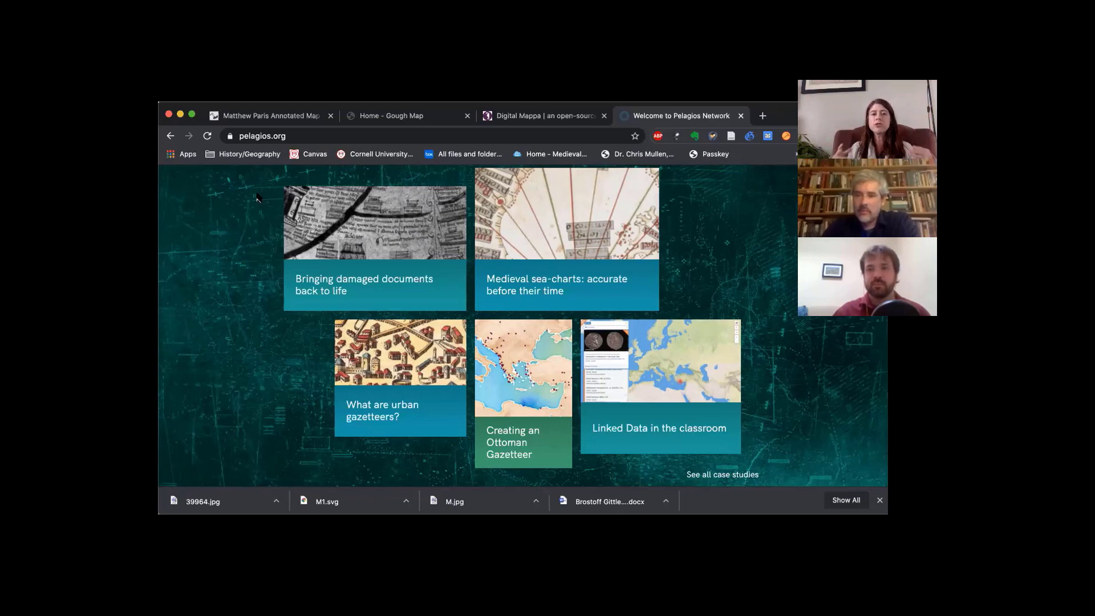
mouse_move(292, 194)
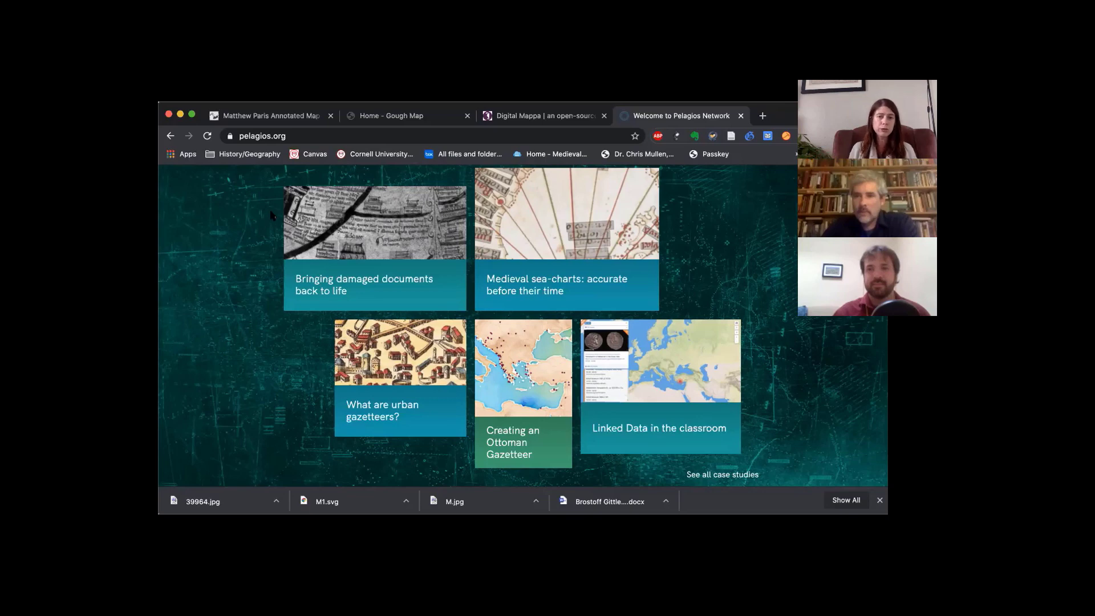
mouse_move(239, 234)
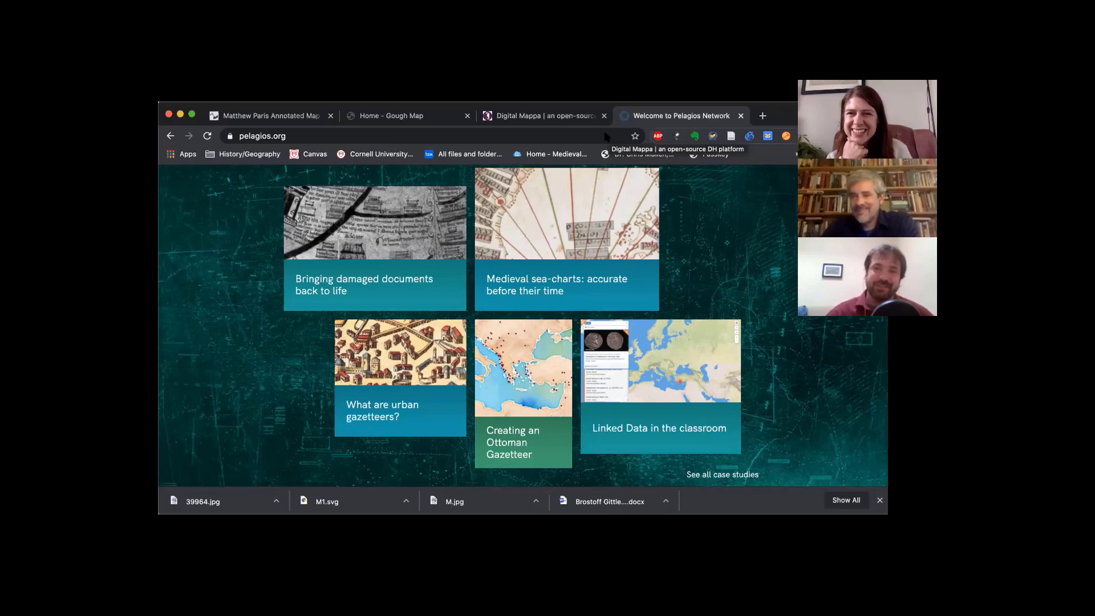
mouse_move(374, 237)
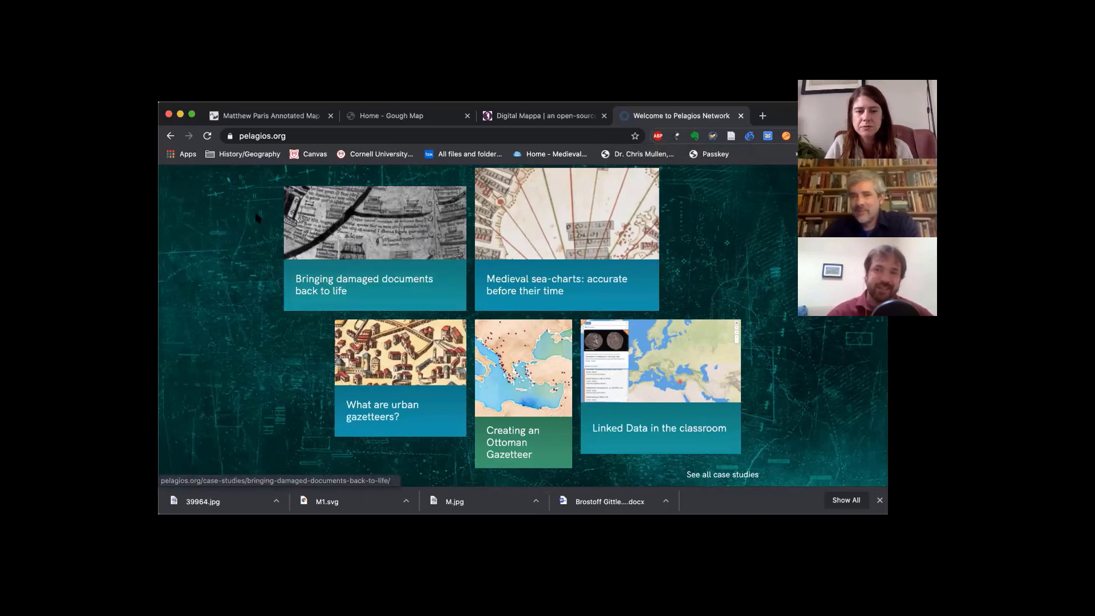
mouse_move(594, 129)
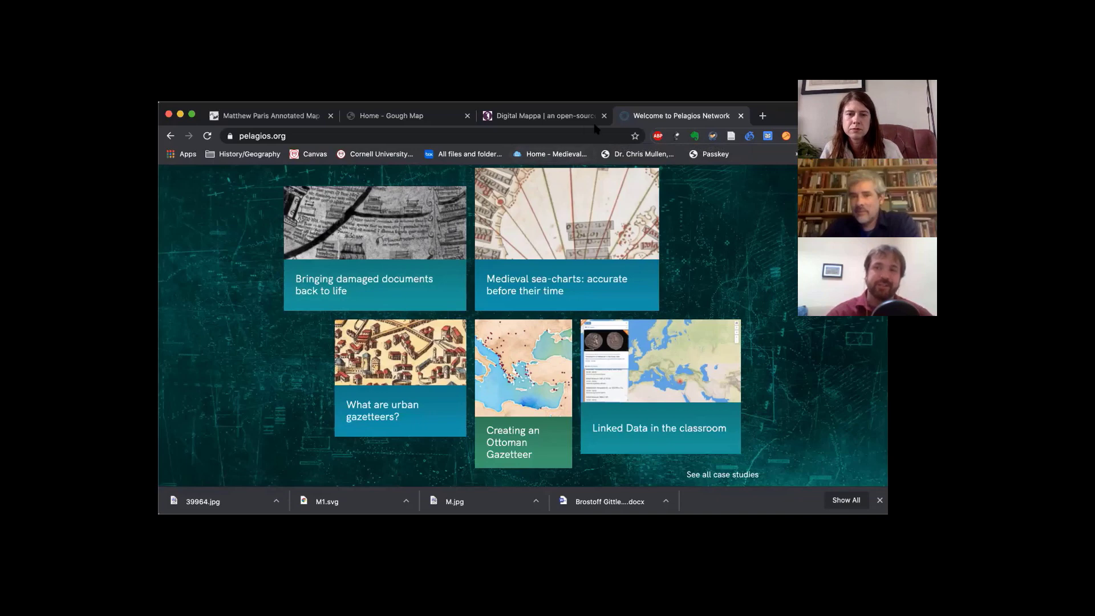